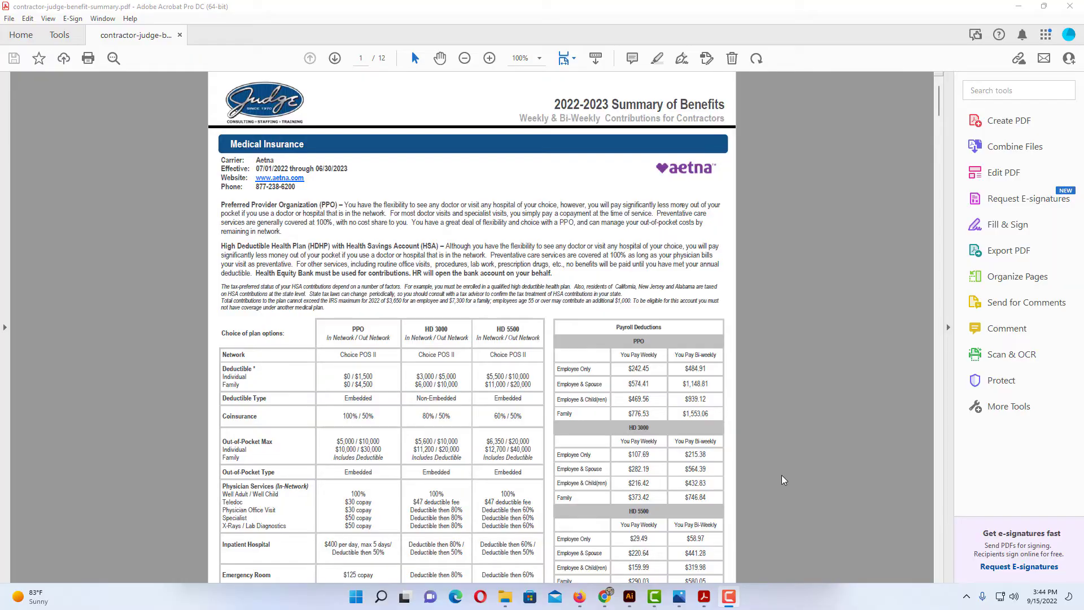
{"action": "mouse_move", "coordinate": [752, 475]}
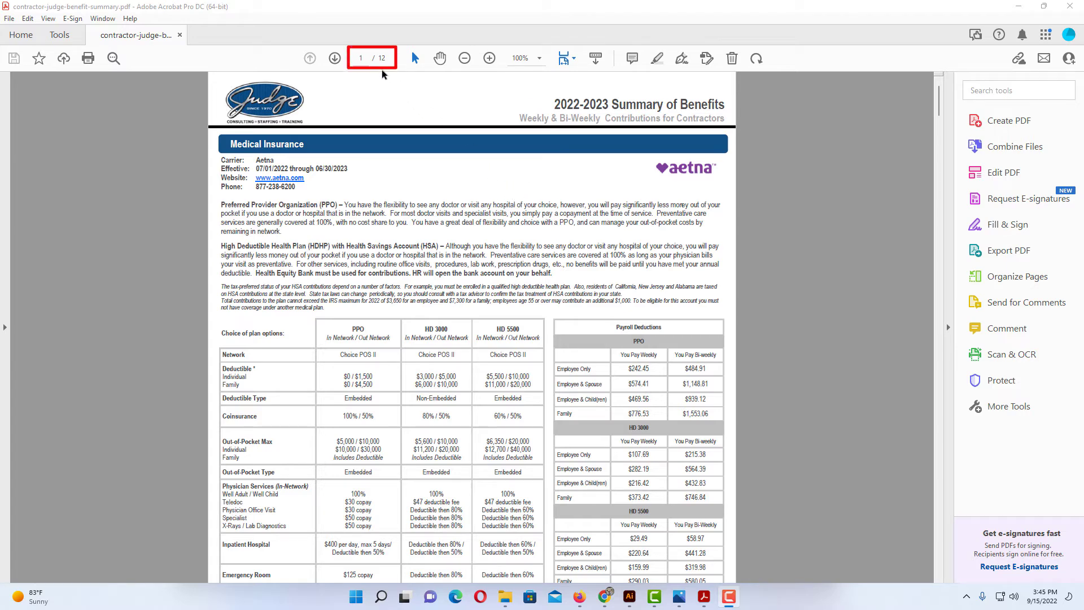
Step: Start Save As and pick the recent PDF To PowerPoint folder as destination
{"action": "left_click", "coordinate": [359, 57]}
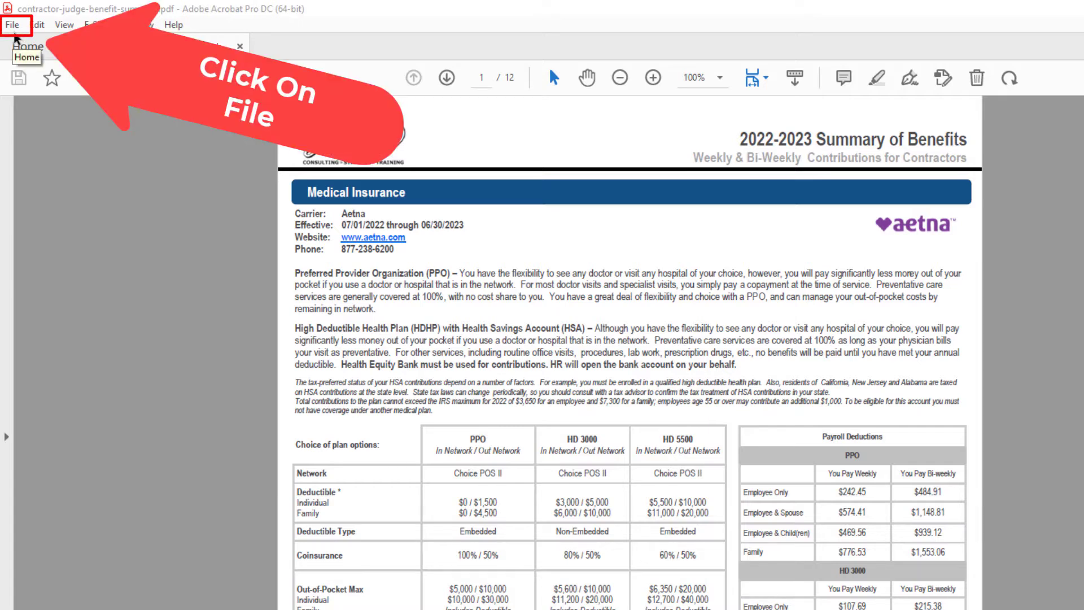
{"action": "left_click", "coordinate": [12, 24]}
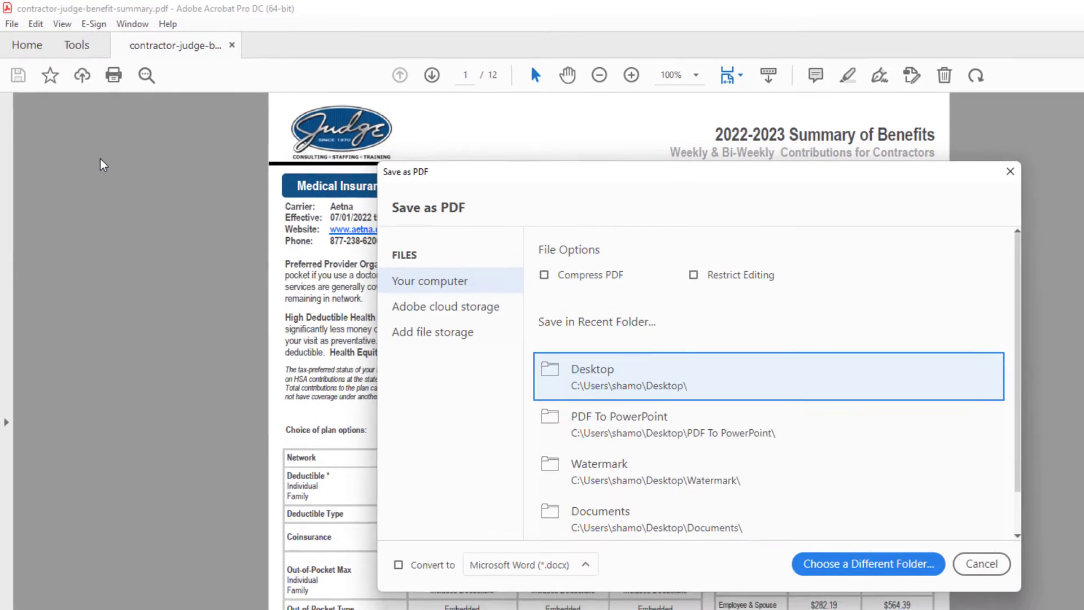
{"action": "mouse_move", "coordinate": [470, 426]}
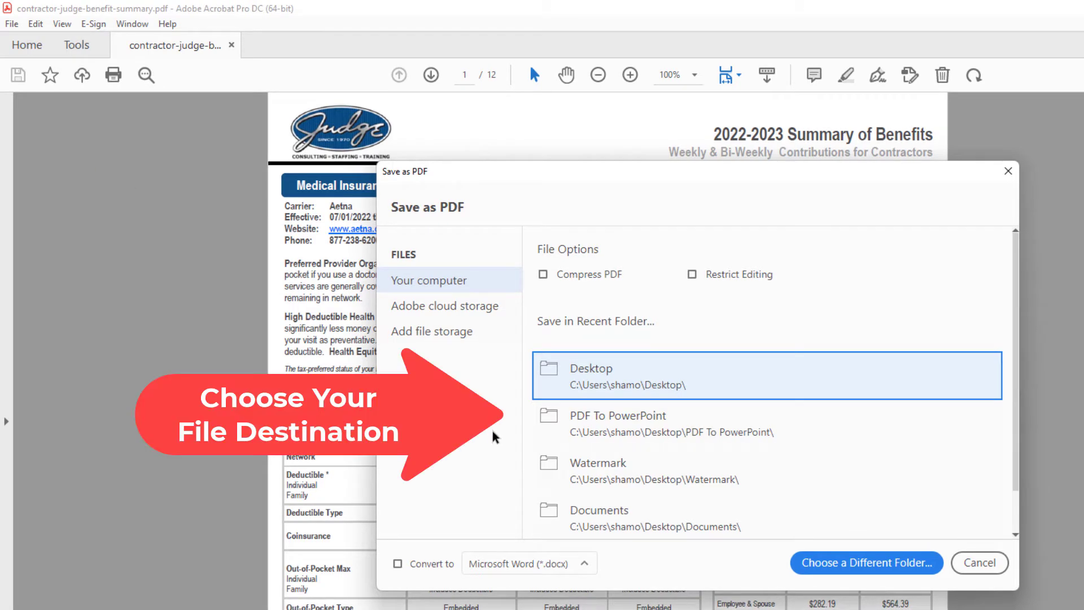
{"action": "mouse_move", "coordinate": [506, 439]}
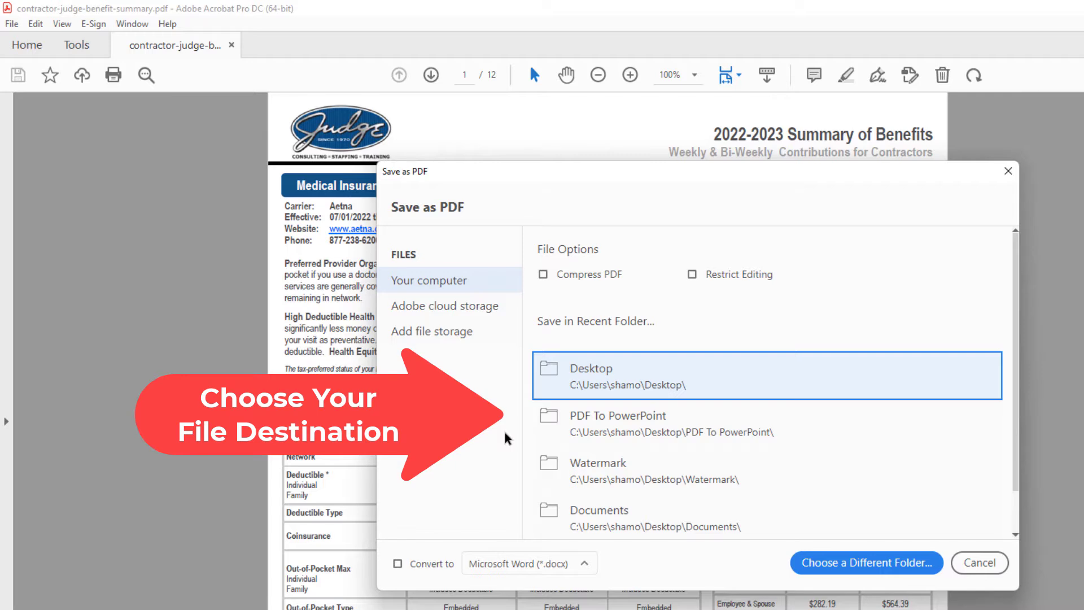
{"action": "mouse_move", "coordinate": [562, 443]}
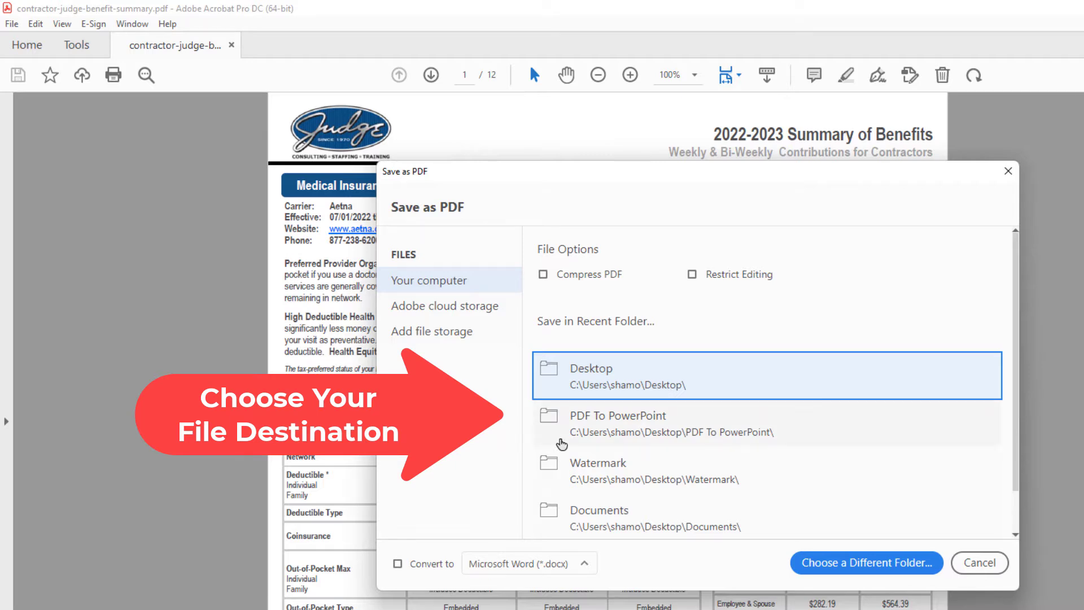
{"action": "mouse_move", "coordinate": [598, 440]}
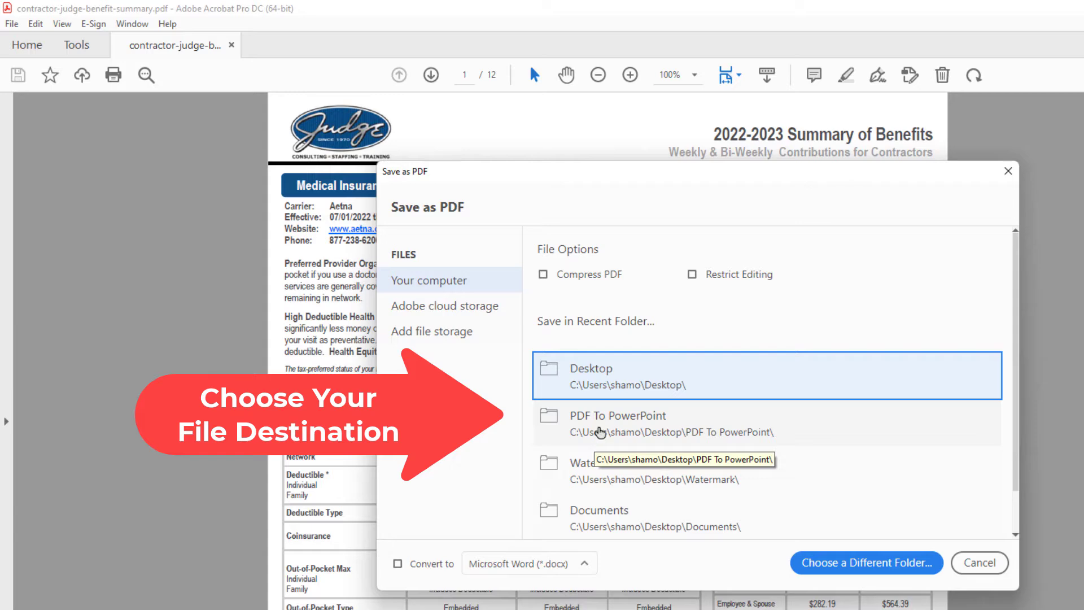
{"action": "left_click", "coordinate": [865, 562]}
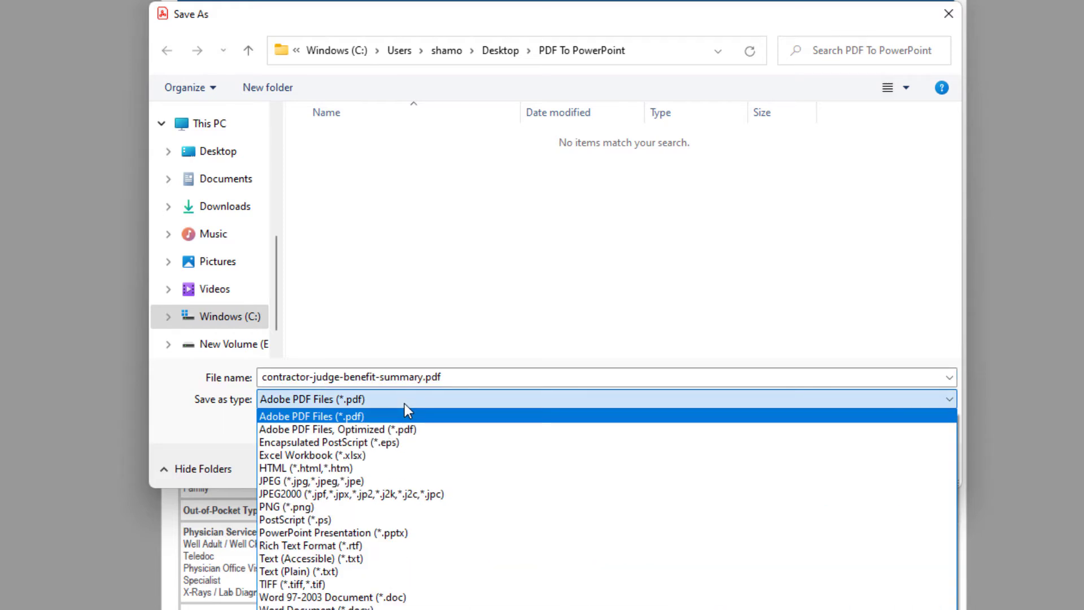
{"action": "mouse_move", "coordinate": [484, 522]}
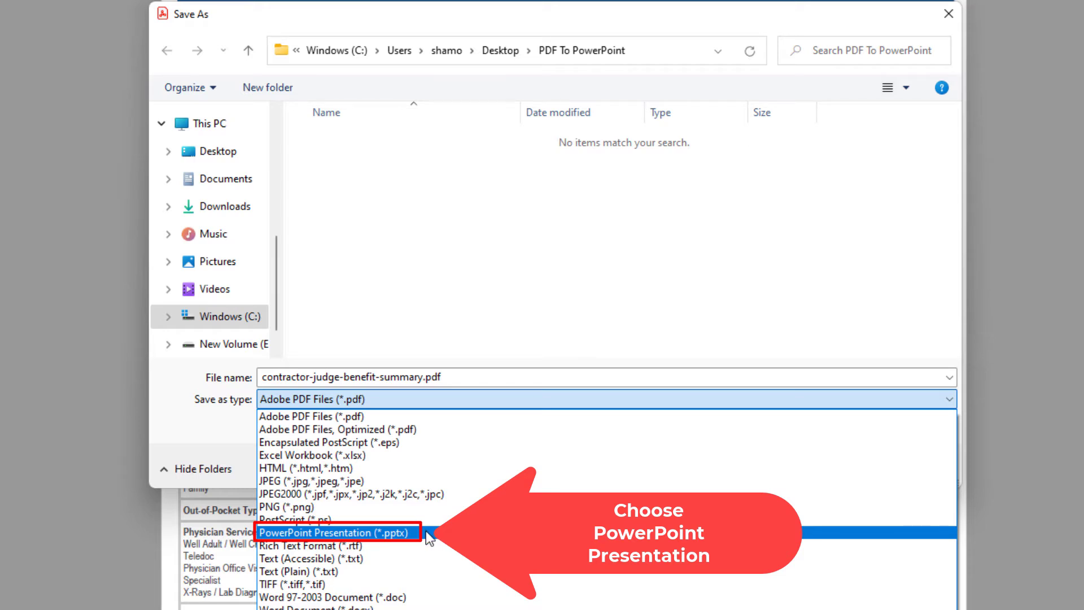
Step: Save the benefits summary as PowerPoint Presentation (*.pptx) in PDF To PowerPoint
{"action": "left_click", "coordinate": [336, 532]}
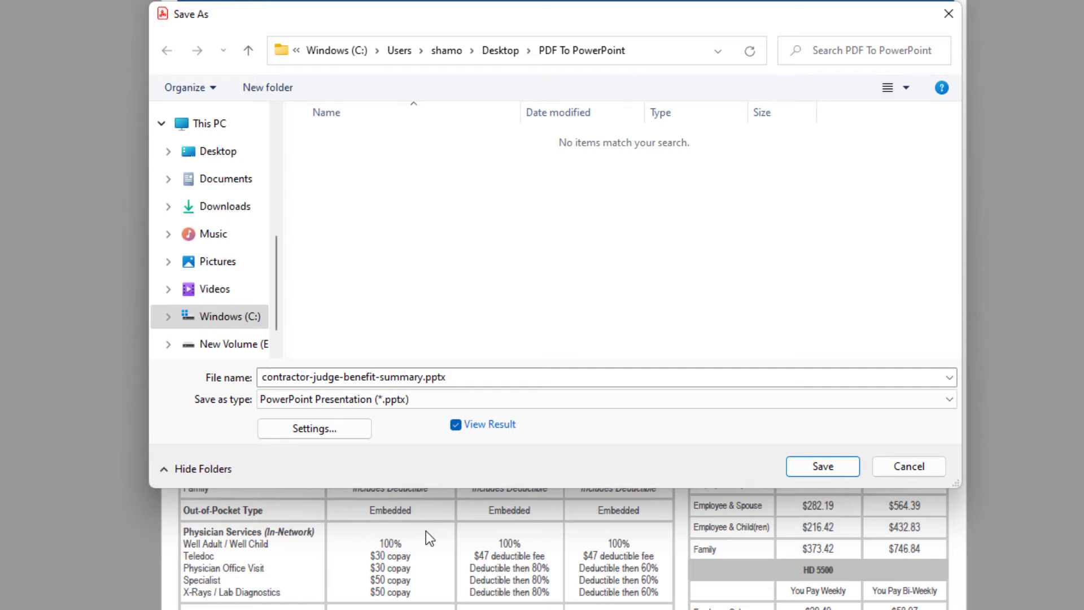
{"action": "mouse_move", "coordinate": [764, 478]}
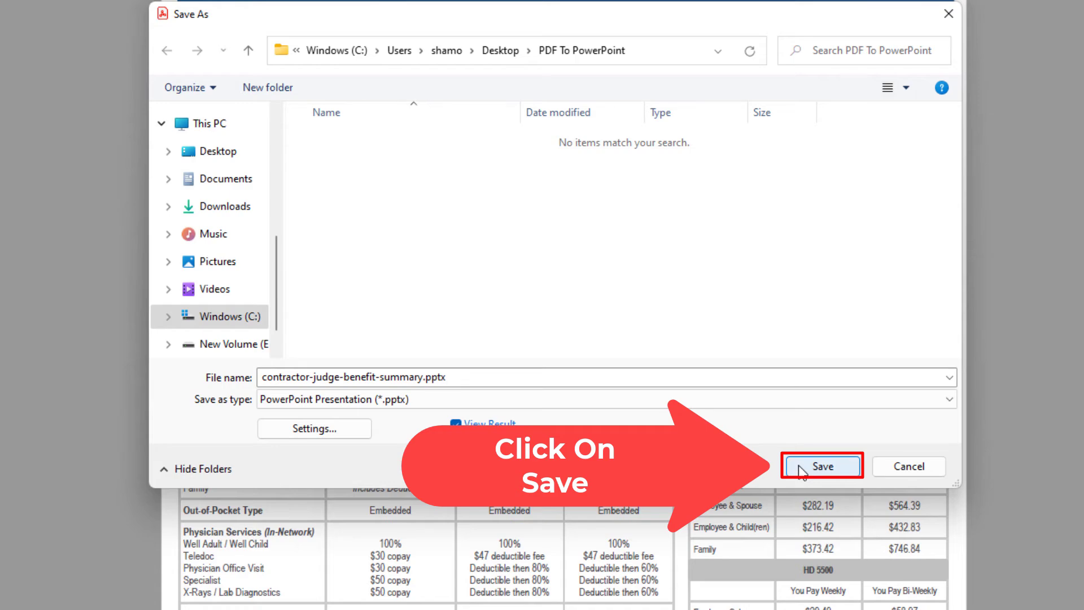
{"action": "left_click", "coordinate": [821, 466]}
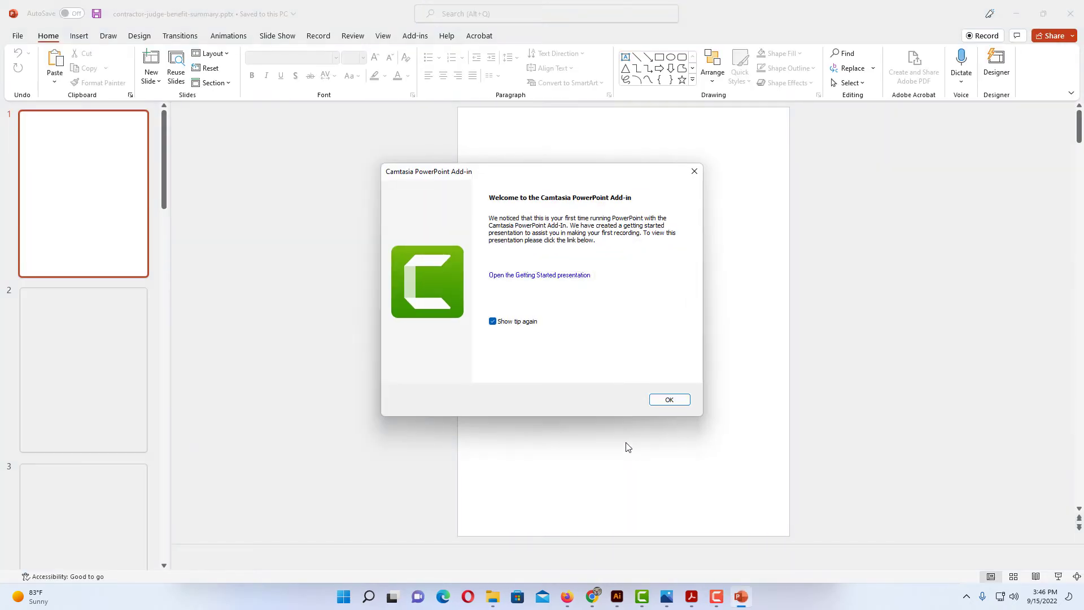
Step: Dismiss the Camtasia PowerPoint Add-in welcome dialog to reveal the 12 converted slides
{"action": "left_click", "coordinate": [668, 399]}
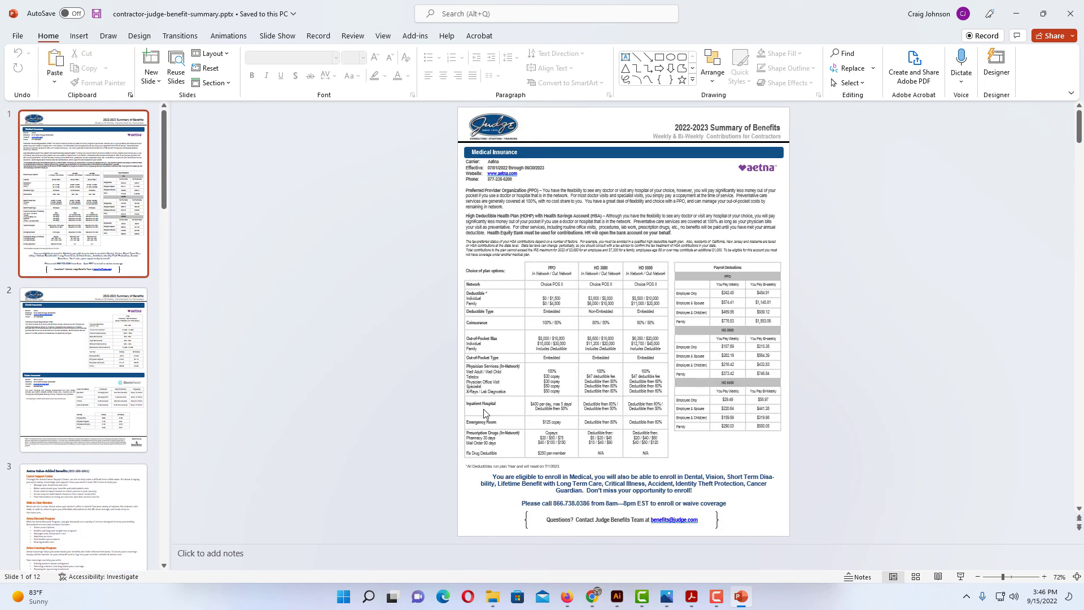
Step: Show contractor-judge-benefit-summary.pptx in the PDF To PowerPoint folder in File Explorer
{"action": "left_click", "coordinate": [491, 596]}
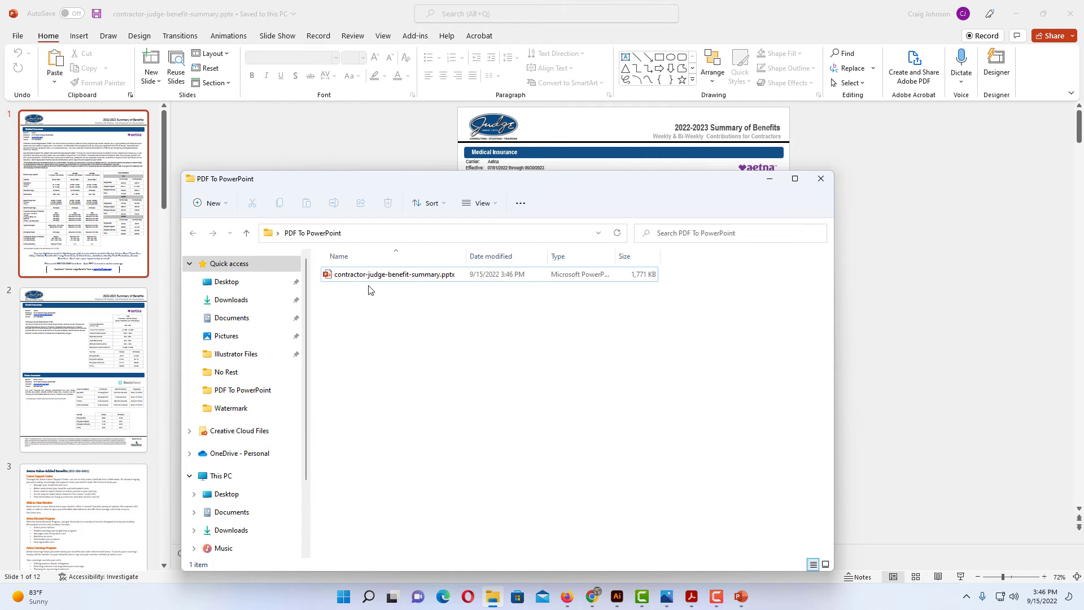
{"action": "mouse_move", "coordinate": [422, 289]}
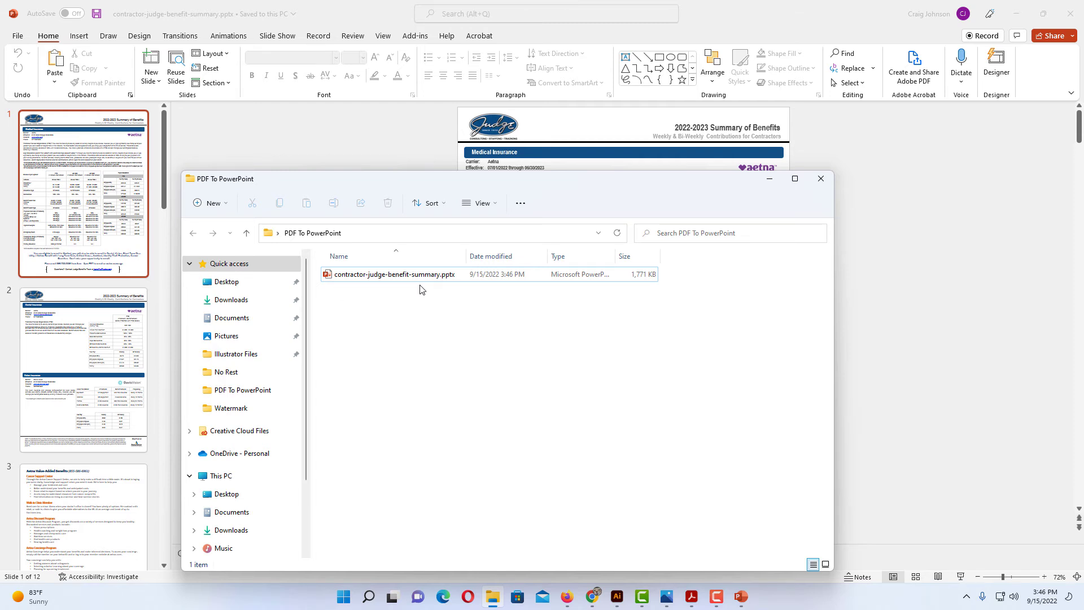
{"action": "mouse_move", "coordinate": [467, 323]}
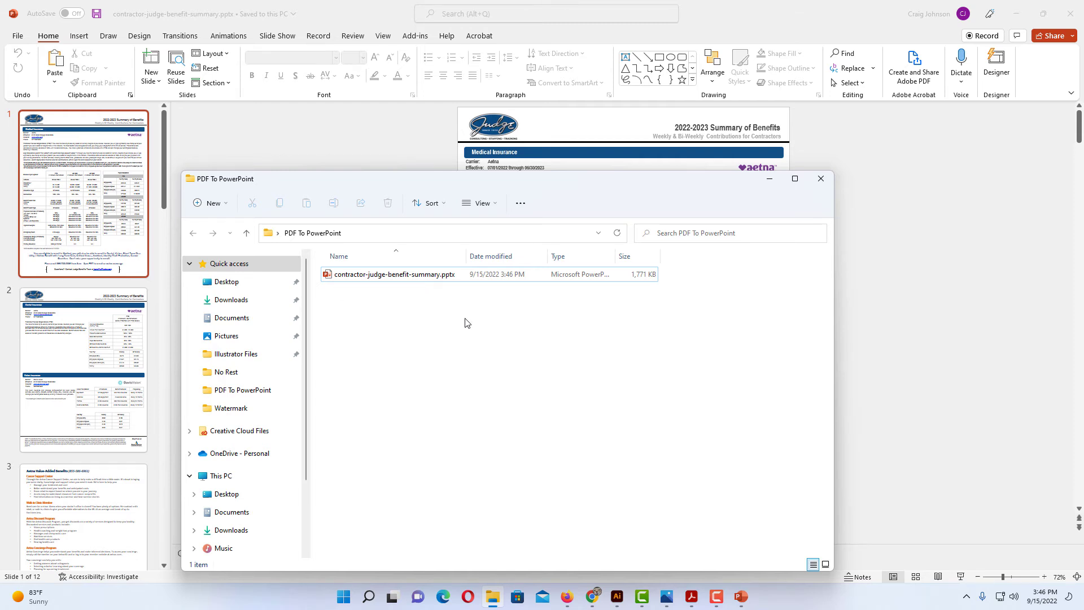
{"action": "mouse_move", "coordinate": [473, 352]}
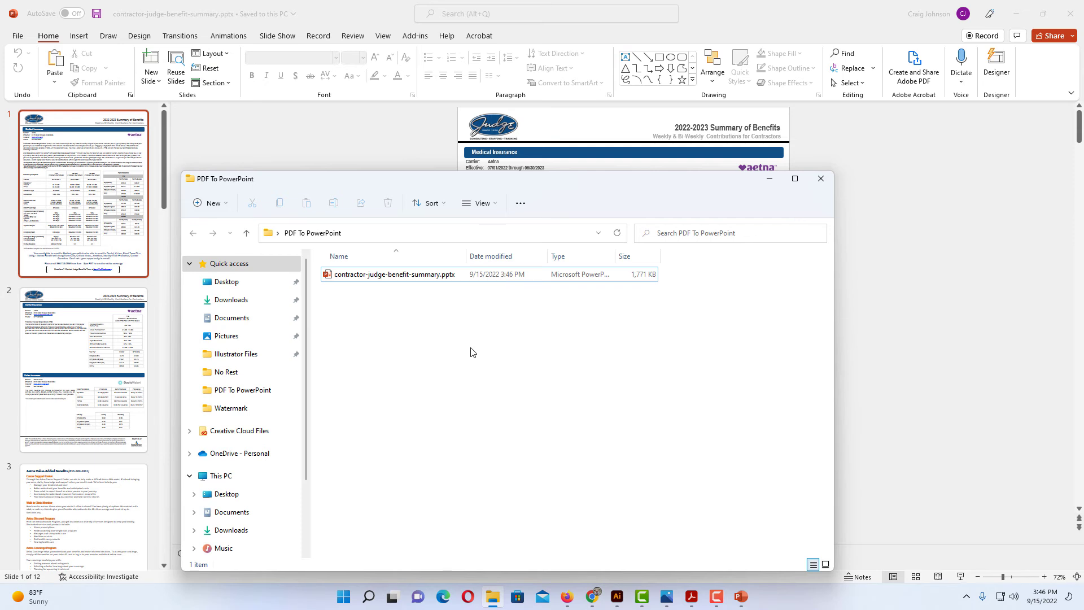